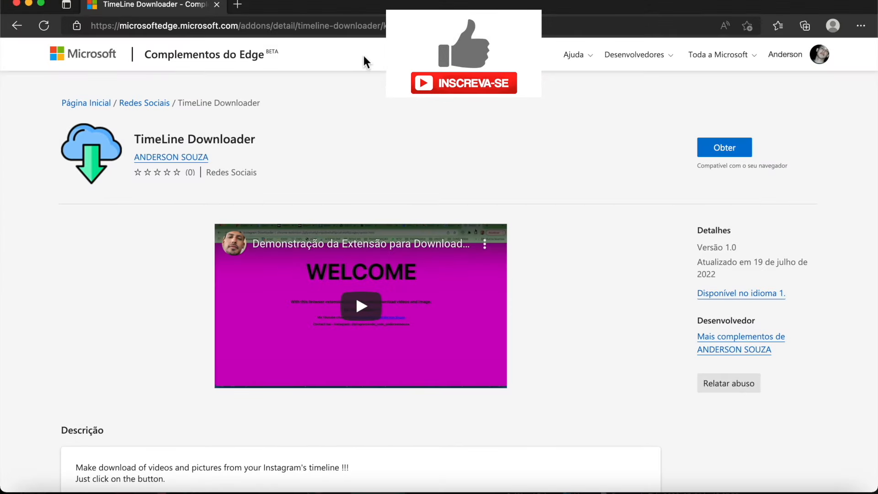
mouse_move(745, 176)
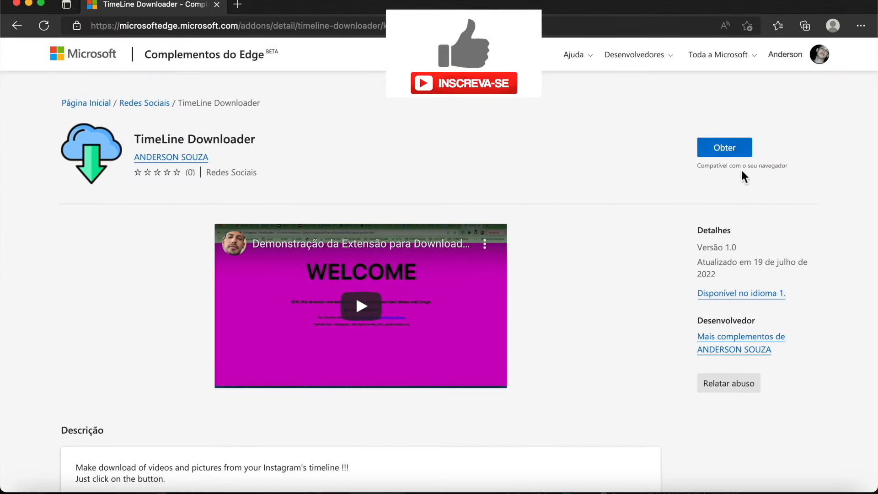
Install the TimeLine Downloader extension from Edge Add-ons with Obter and Adicionar extensão
left_click(724, 147)
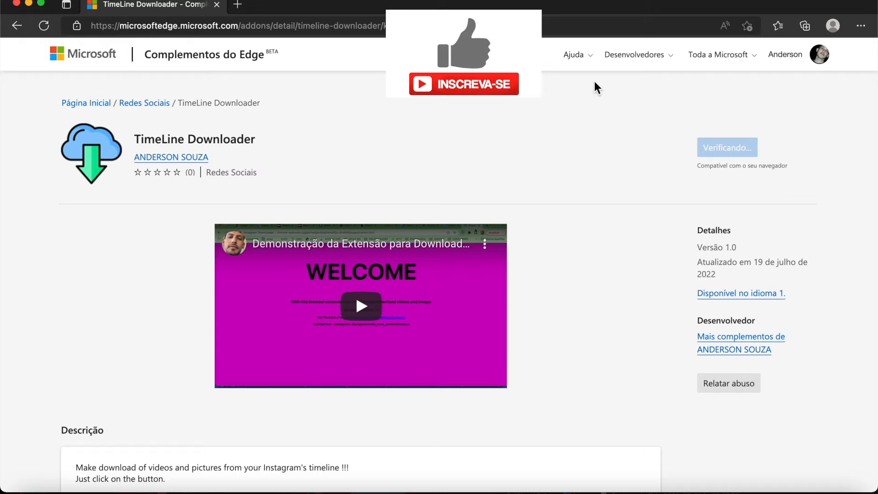
left_click(726, 147)
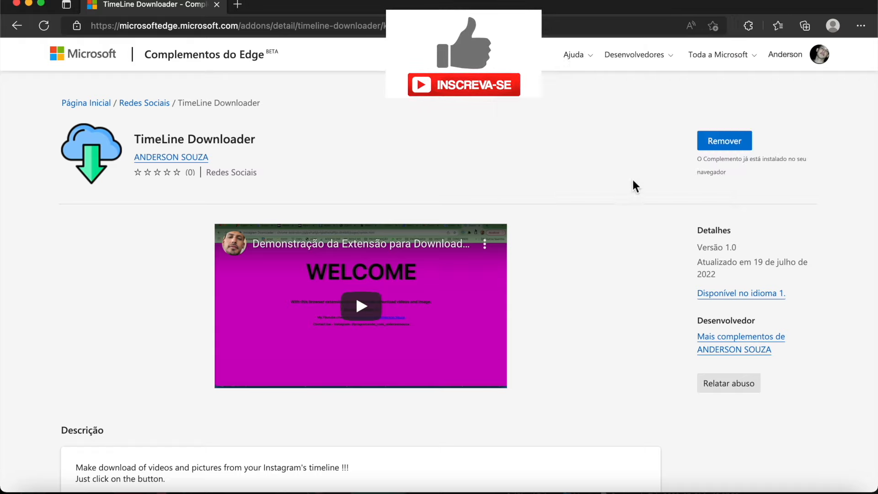
Check TimeLine Downloader in the Extensions menu and open instagram.com in a new tab
left_click(748, 25)
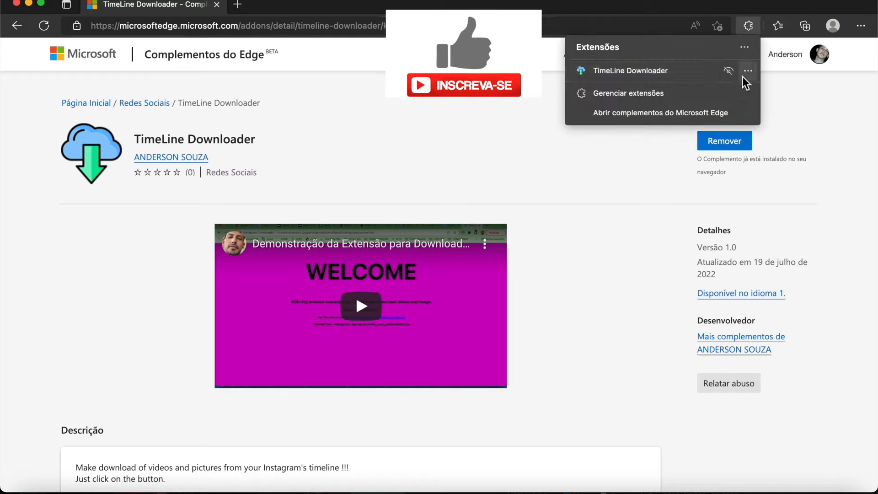
left_click(747, 70)
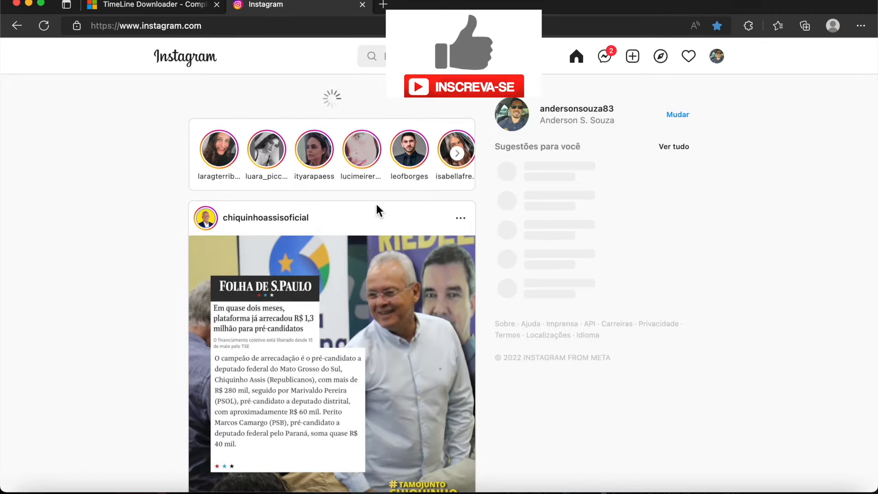
Scroll the Instagram feed to reach posts showing the Download button
scroll("down", 3)
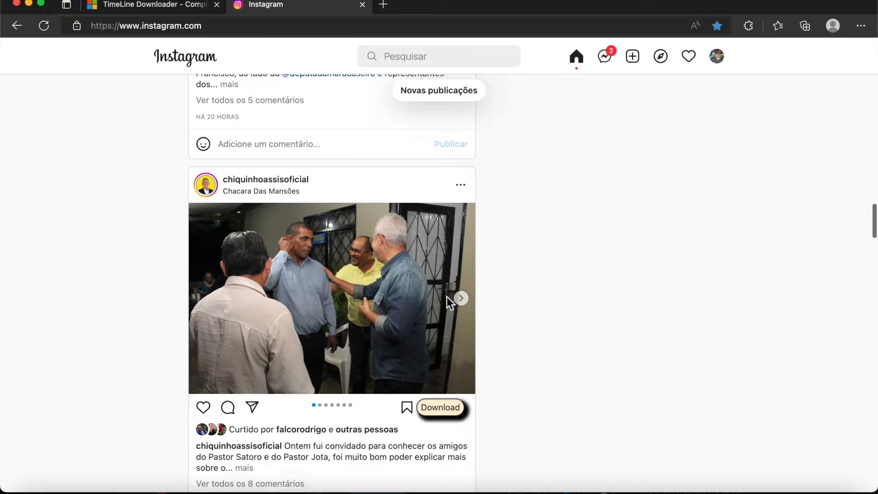
scroll("down", 3)
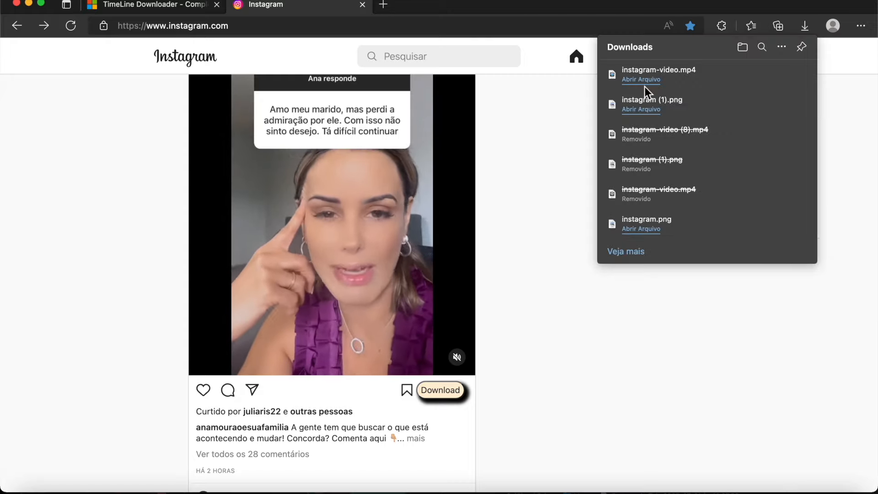
Open instagram-video.mp4 from the Downloads panel and play it in the player
left_click(640, 79)
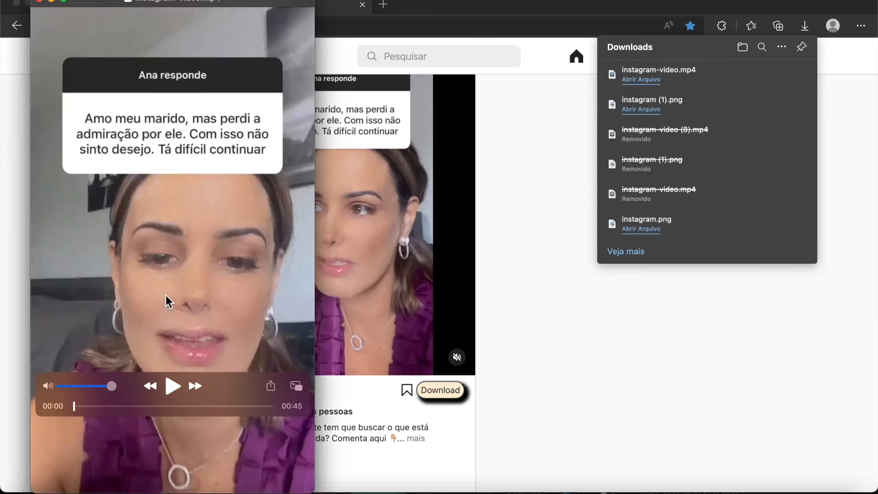
left_click(172, 386)
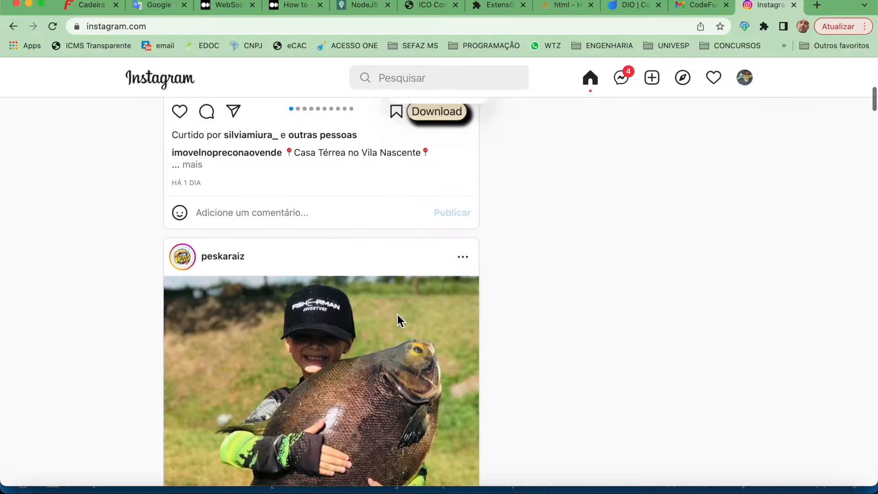
Download and save carousel photos as instagram (2), (3) and (4).png
left_click(436, 111)
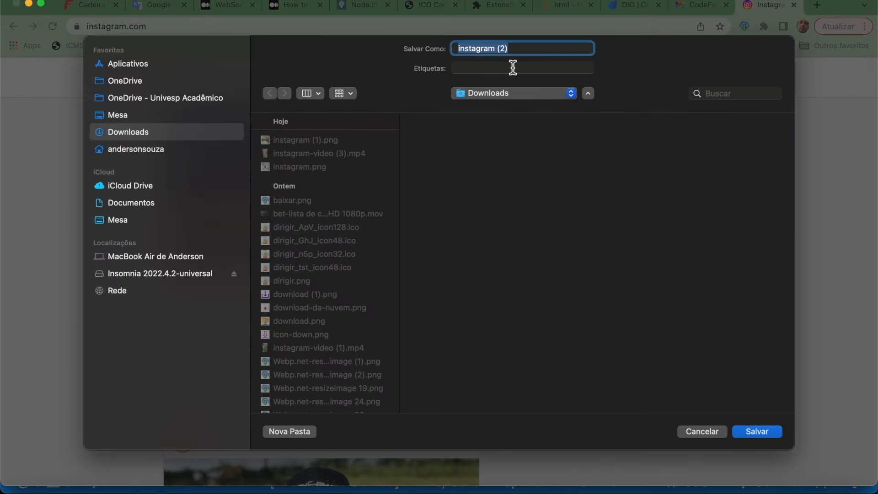
left_click(756, 431)
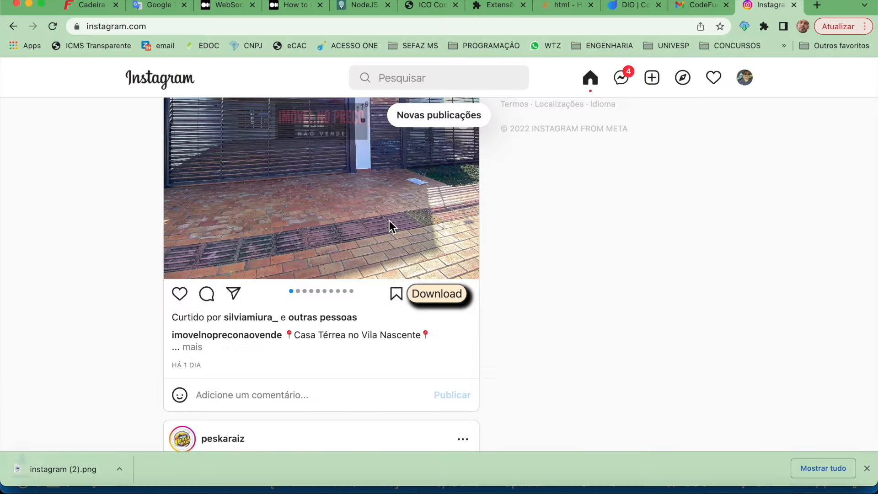
left_click(462, 220)
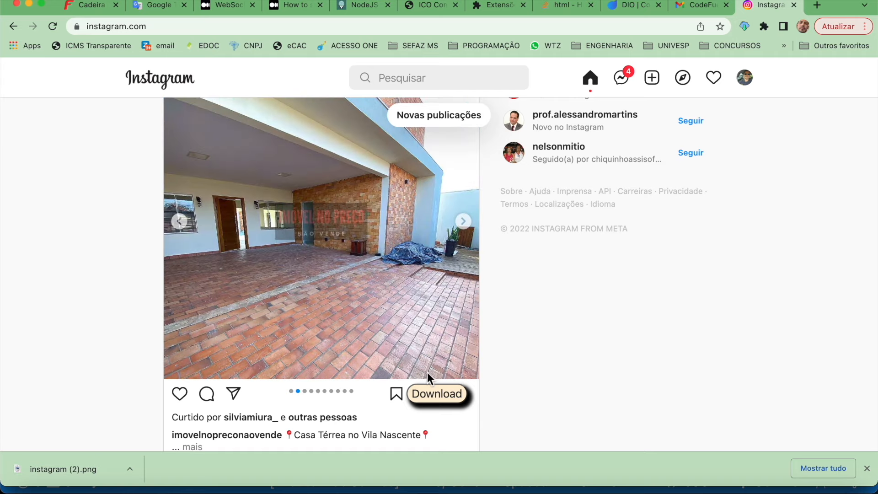
left_click(437, 393)
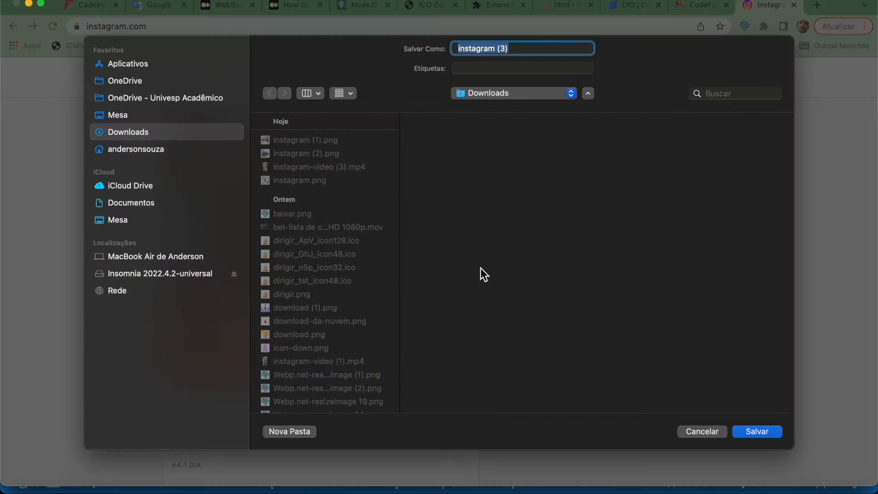
left_click(756, 431)
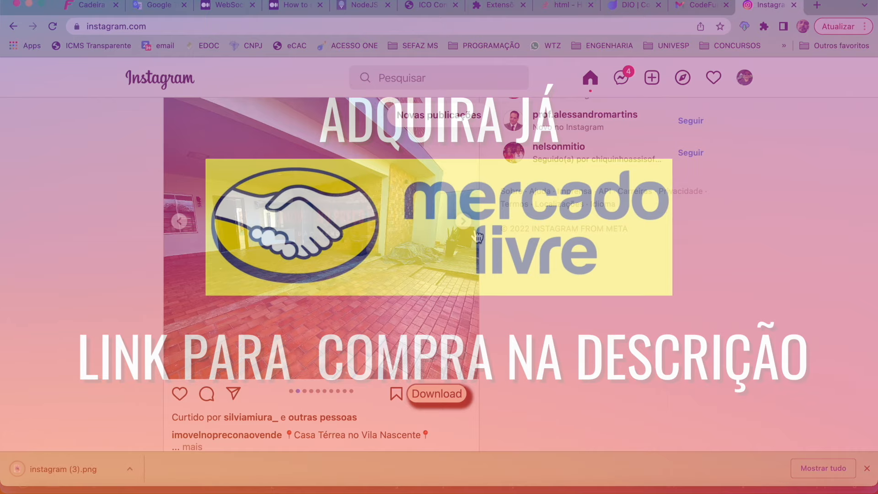
left_click(436, 393)
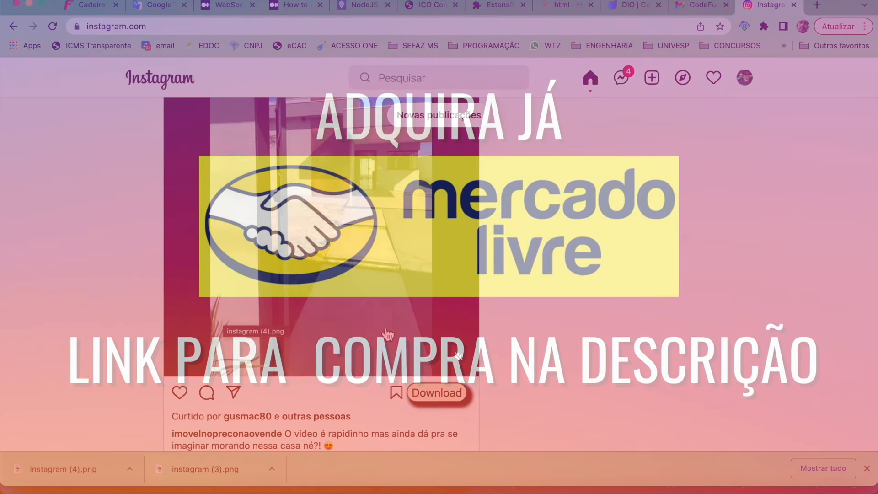
Download, save and open two feed videos, including the pool construction video
left_click(436, 392)
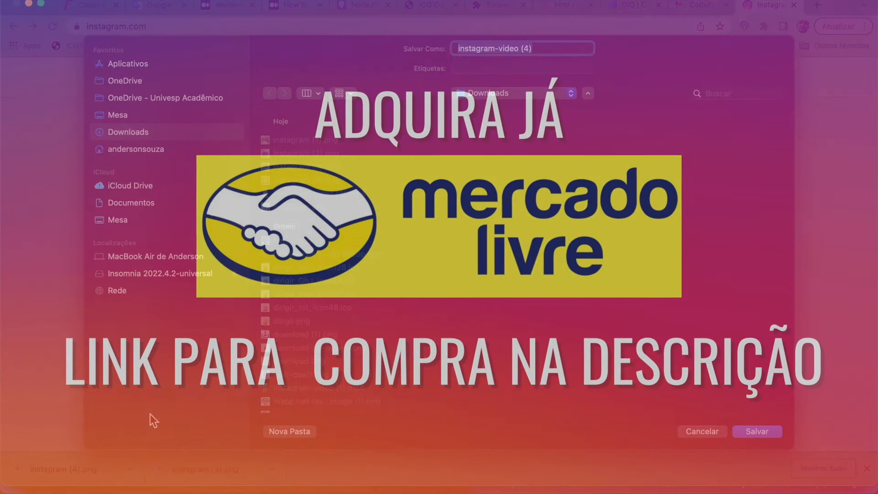
left_click(756, 431)
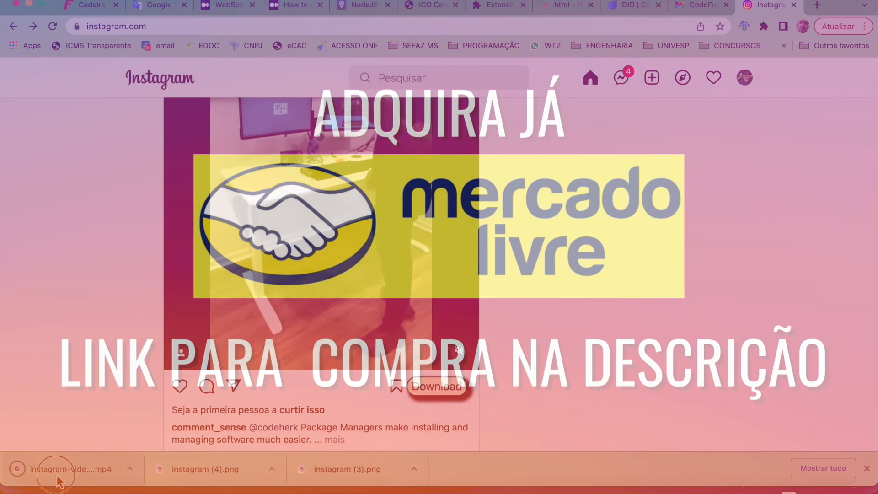
left_click(70, 468)
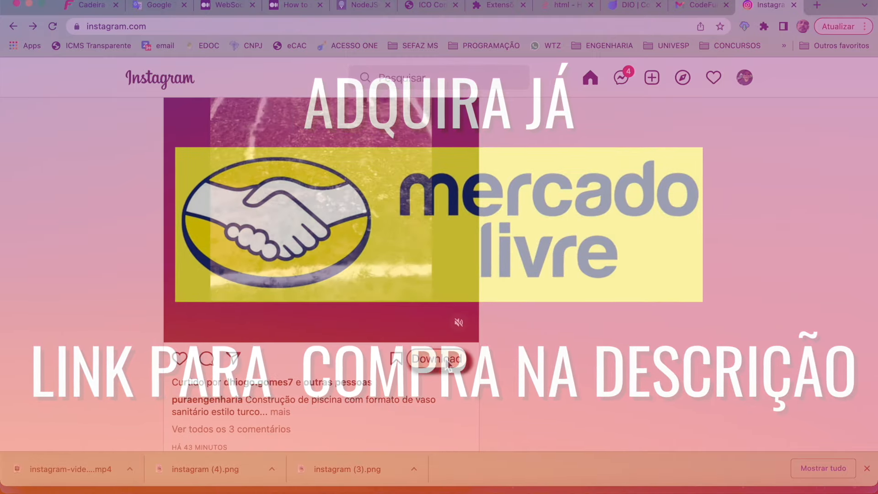
left_click(437, 359)
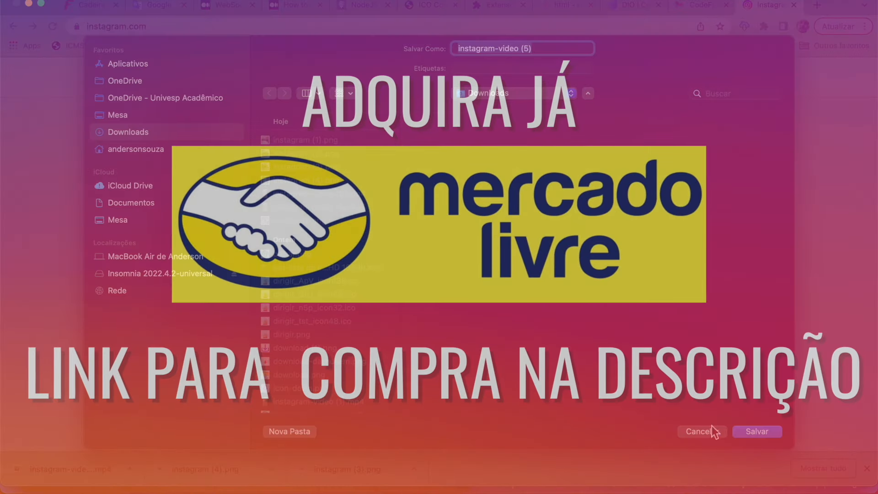
left_click(757, 432)
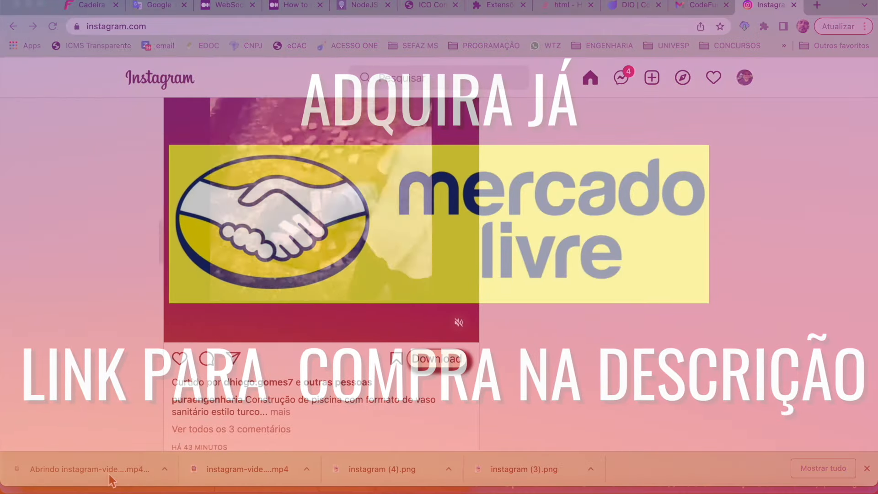
left_click(90, 468)
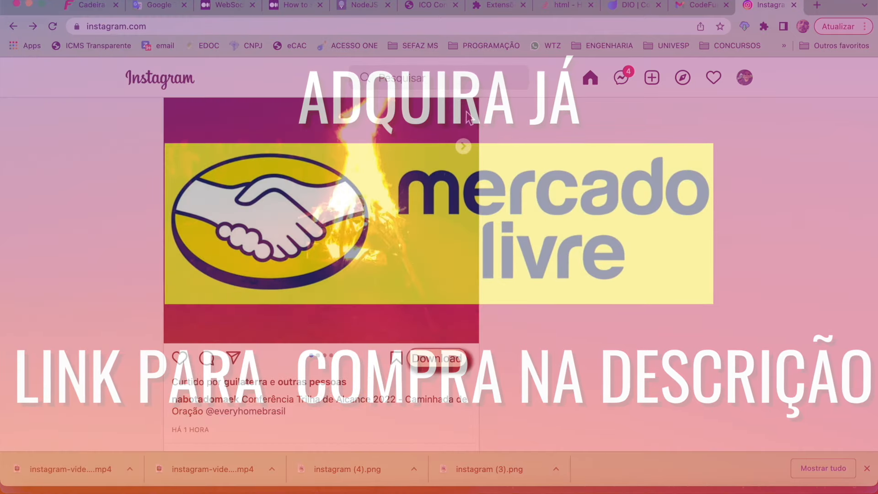
Download and save the developer setup post photo as instagram (5).png
left_click(436, 359)
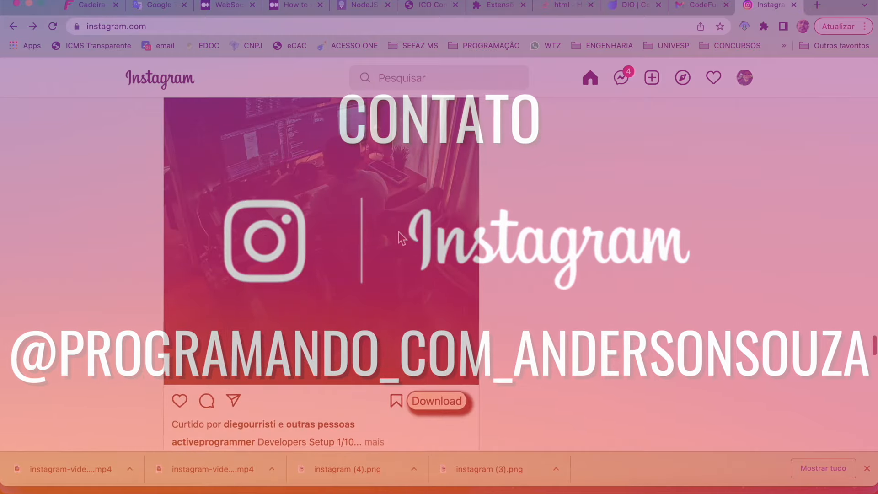
left_click(436, 401)
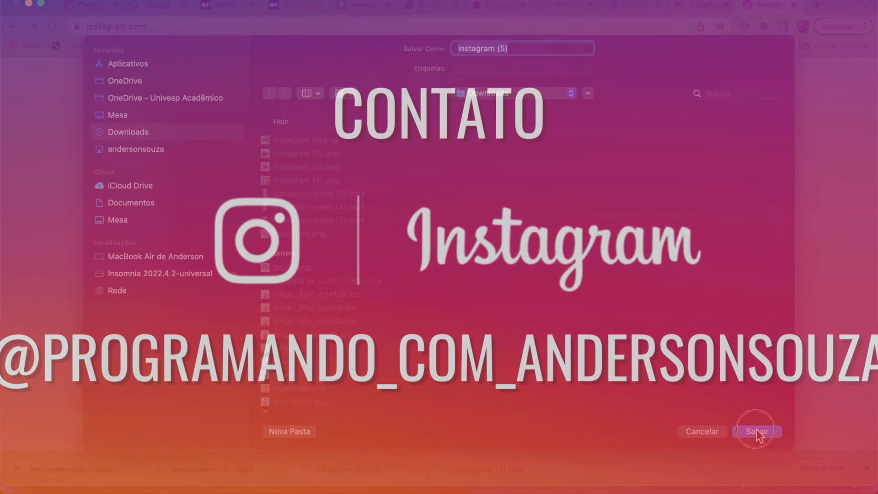
left_click(756, 431)
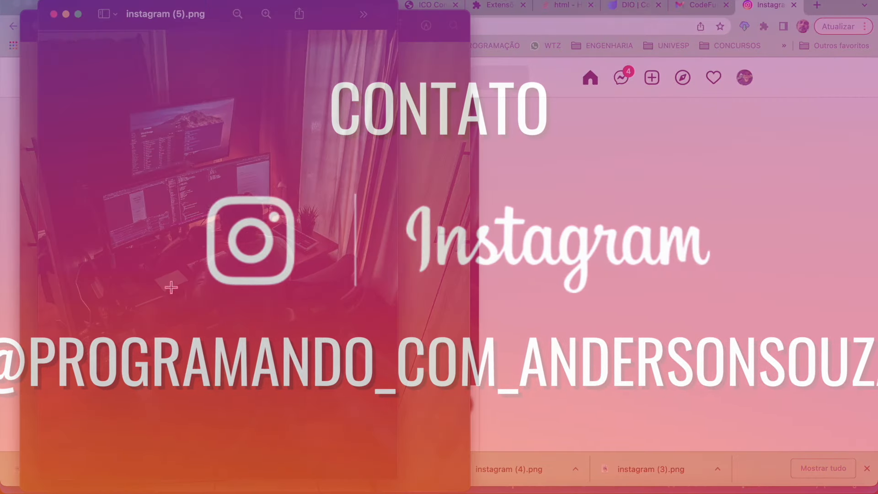